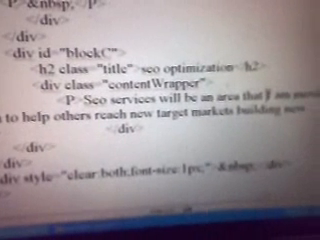
{"action": "scroll", "scroll_direction": "down", "scroll_amount": 3}
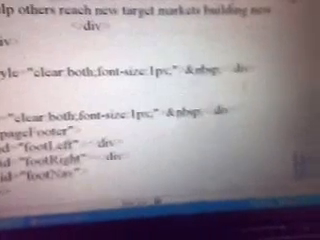
{"action": "scroll", "scroll_direction": "down", "scroll_amount": 3}
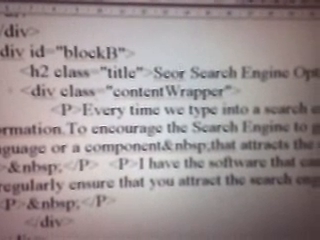
{"action": "scroll", "scroll_direction": "down", "scroll_amount": 3}
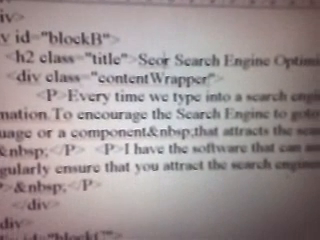